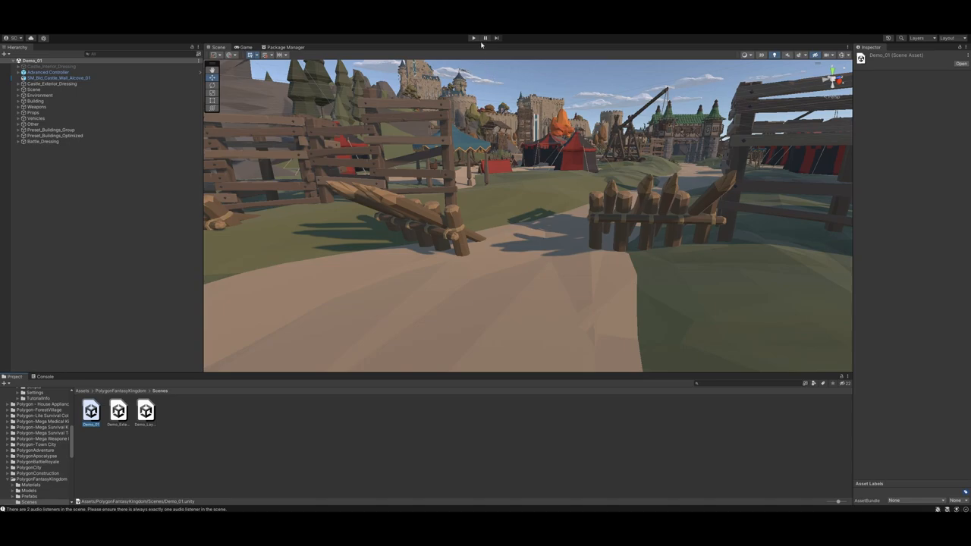
pyautogui.moveTo(478, 43)
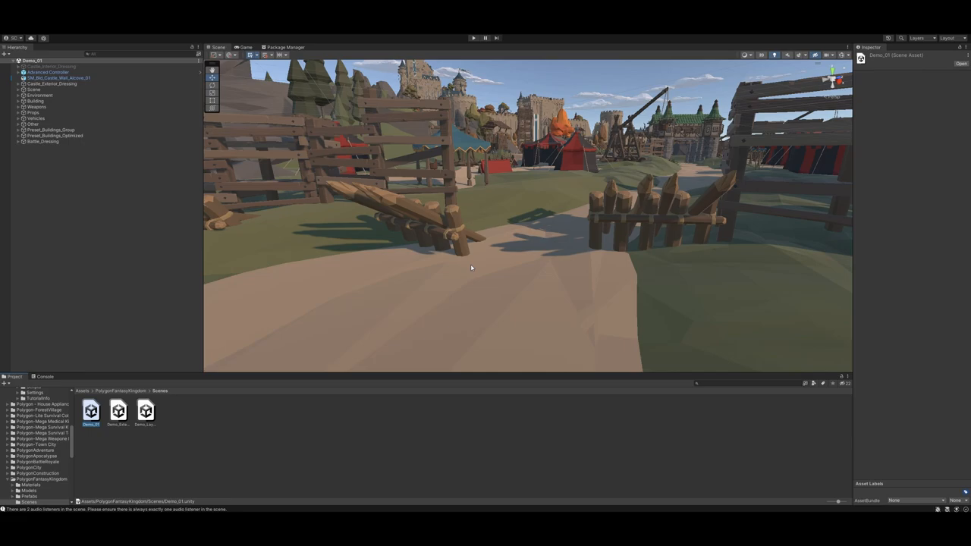
pyautogui.moveTo(487, 98)
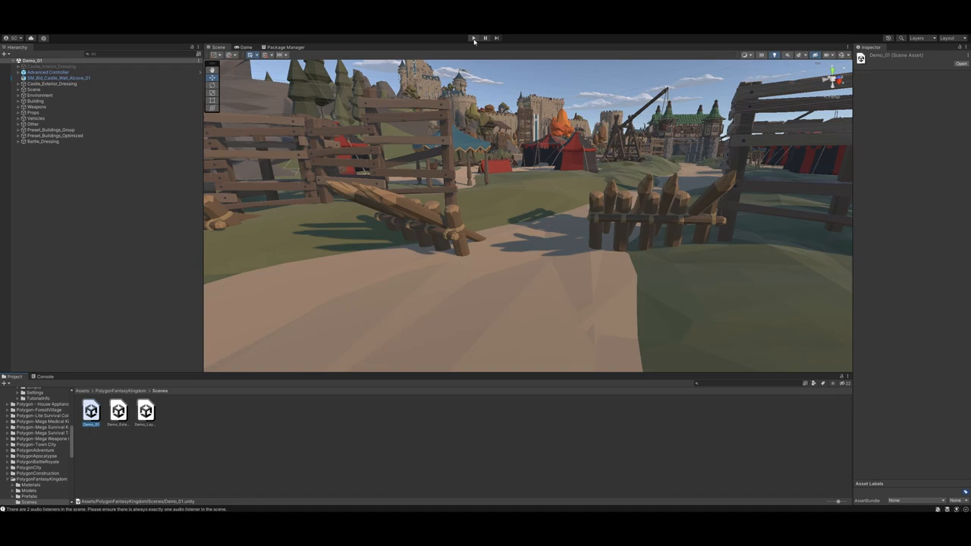
# Step: Enter Play mode on the Demo_01 castle scene and let assets finish importing
pyautogui.click(473, 38)
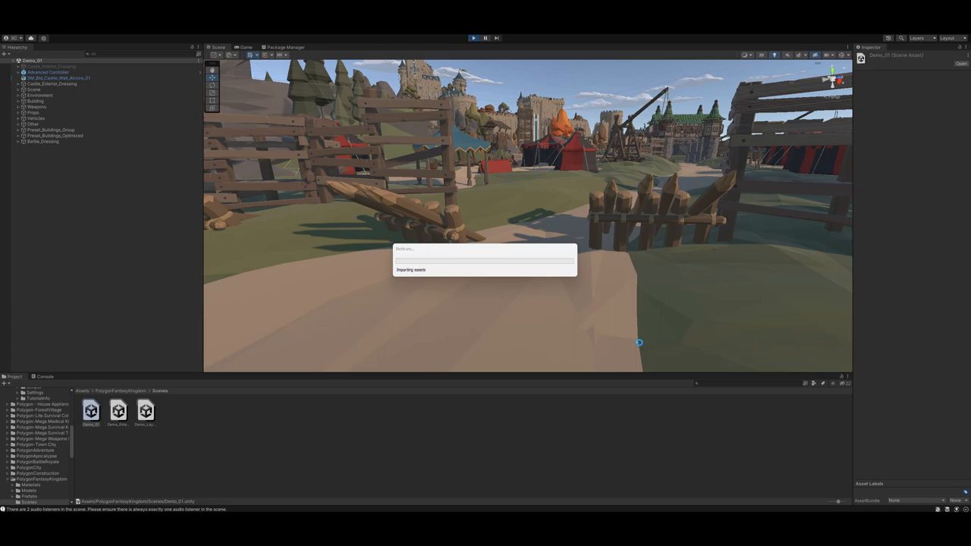
pyautogui.click(474, 37)
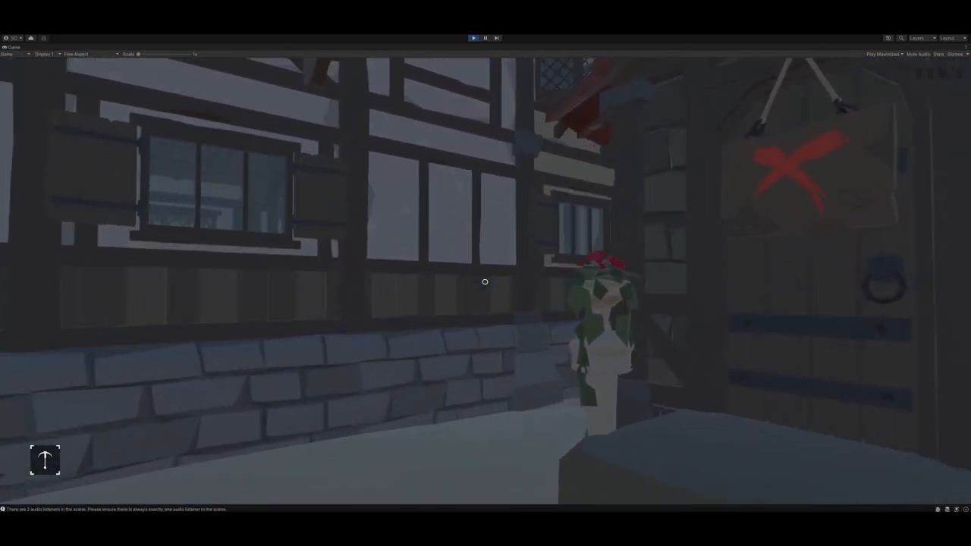
# Step: Walk forward with W along the timber-framed village street in the Game view
pyautogui.press('w')
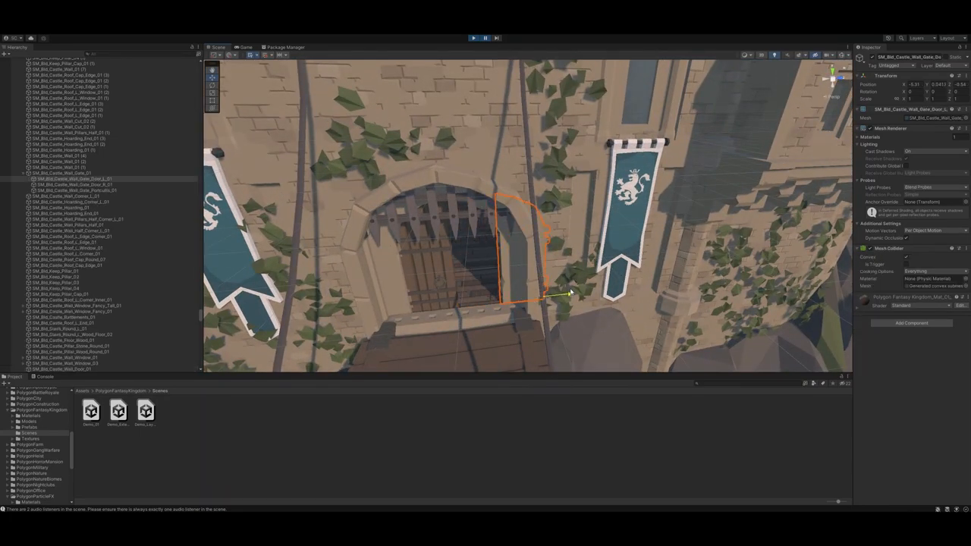
# Step: Press Play to run the first-person walkthrough again
pyautogui.click(473, 38)
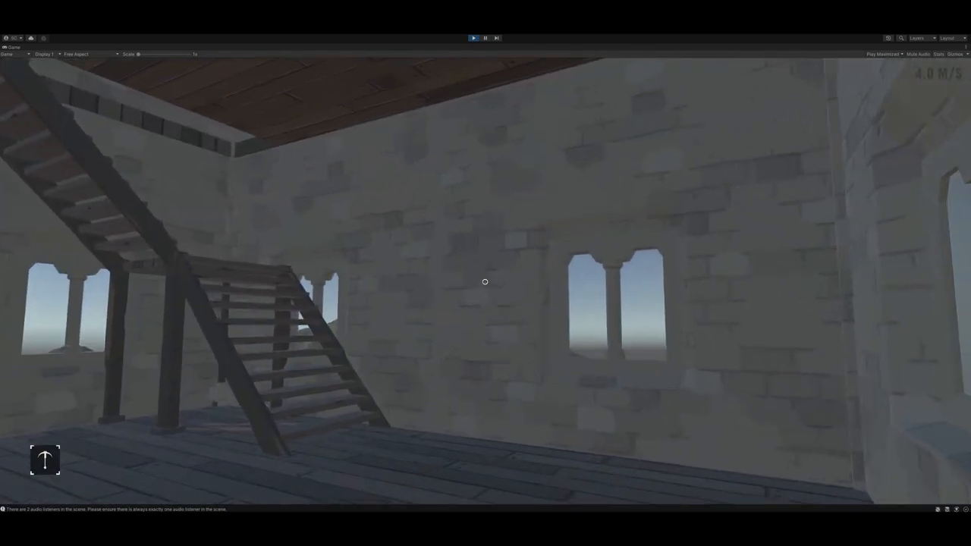
pyautogui.moveTo(485, 281)
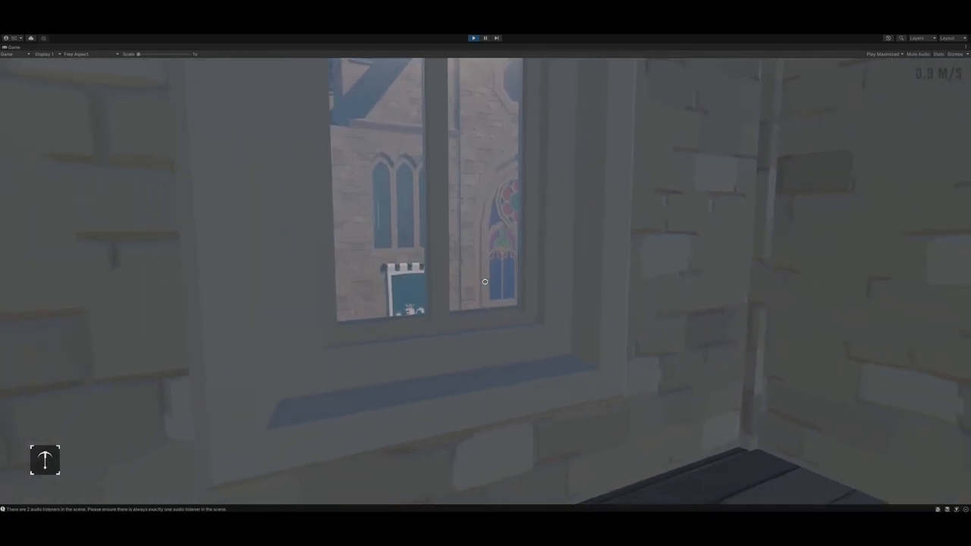
pyautogui.moveTo(535, 273)
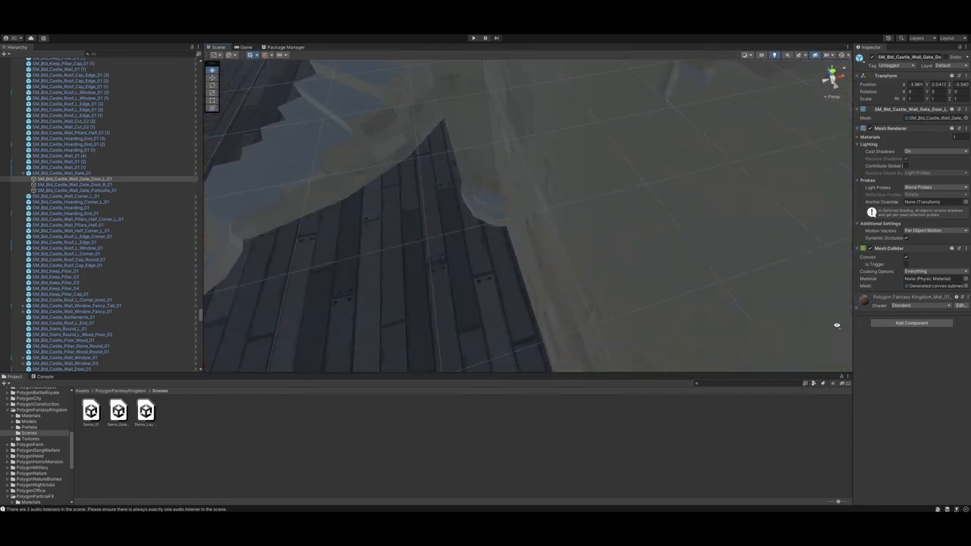
# Step: Select the round staircase piece, look around the castle interior, then fly down to street level
pyautogui.click(70, 328)
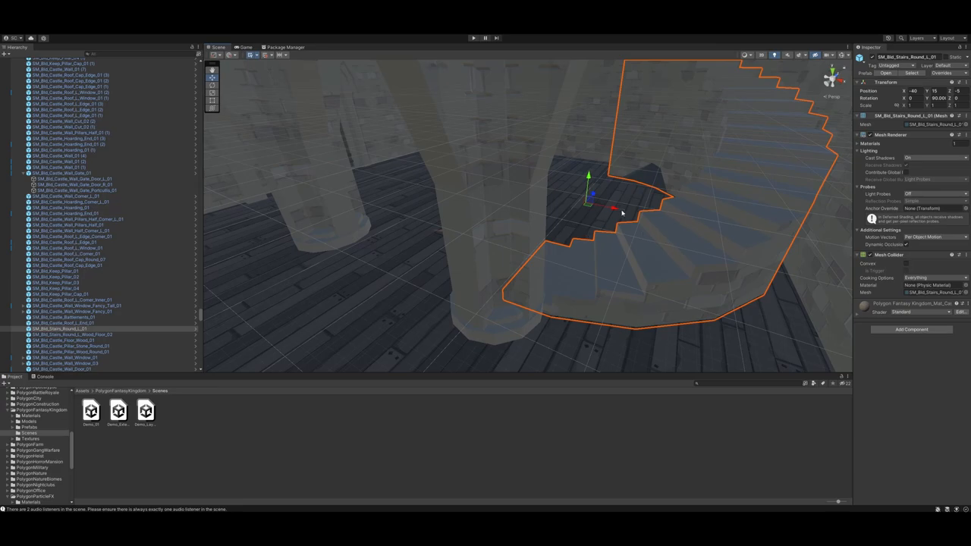
pyautogui.moveTo(614, 210); pyautogui.dragTo(573, 201)
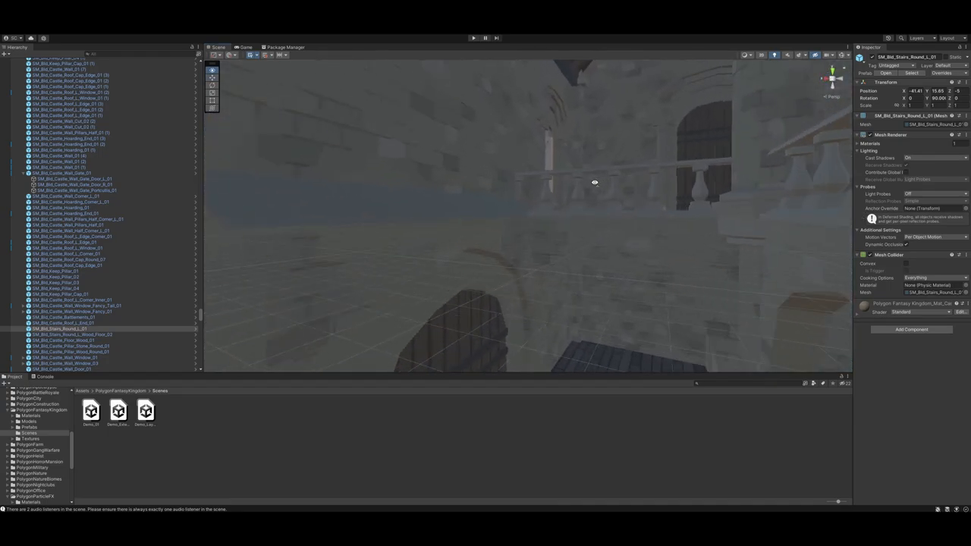
pyautogui.moveTo(594, 182); pyautogui.dragTo(533, 273)
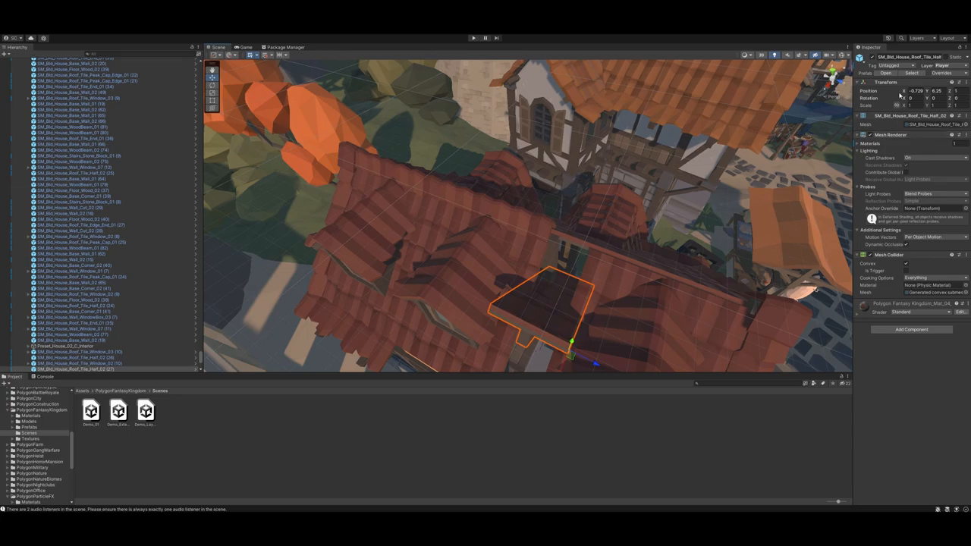
pyautogui.moveTo(911, 99); pyautogui.dragTo(865, 104)
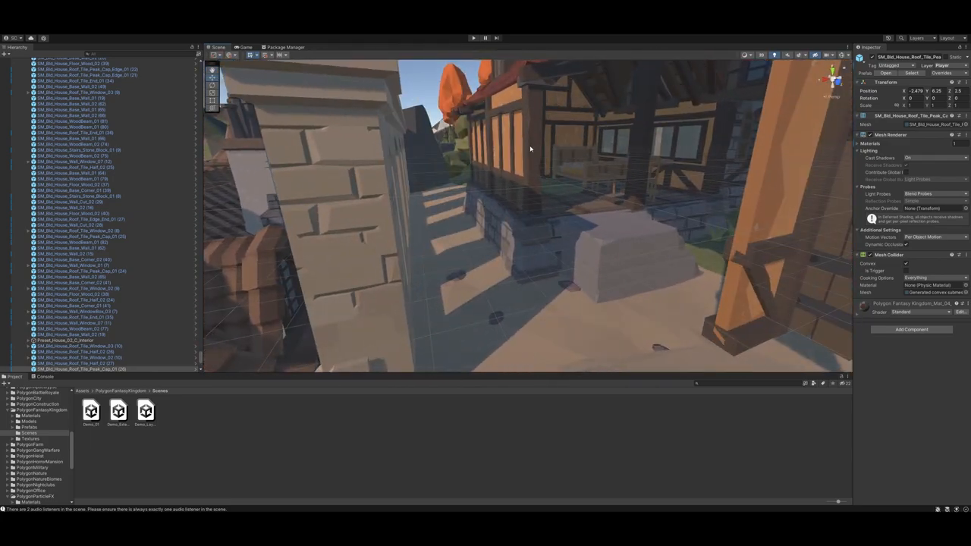
# Step: Select the house's wall window piece, then move up and select a roof window tile
pyautogui.click(524, 152)
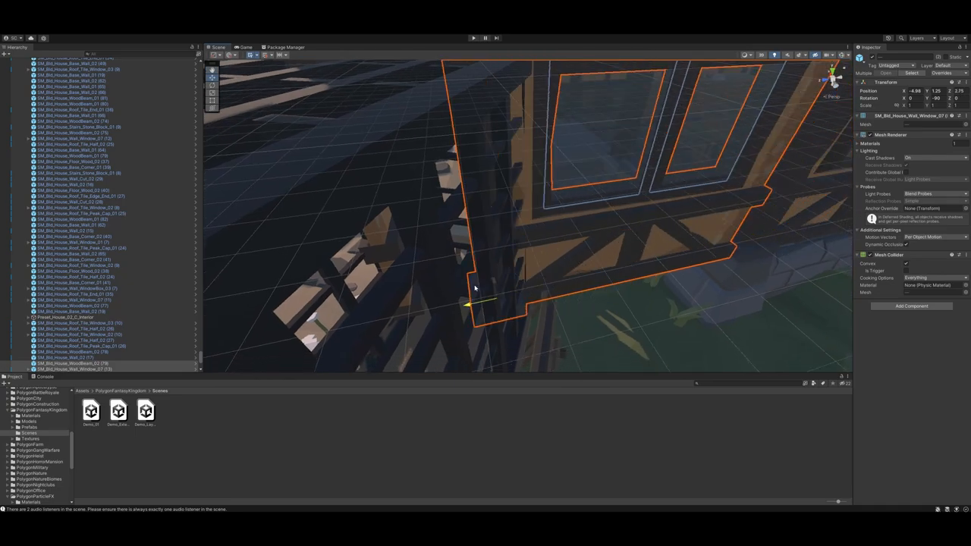
pyautogui.moveTo(474, 288); pyautogui.dragTo(594, 225)
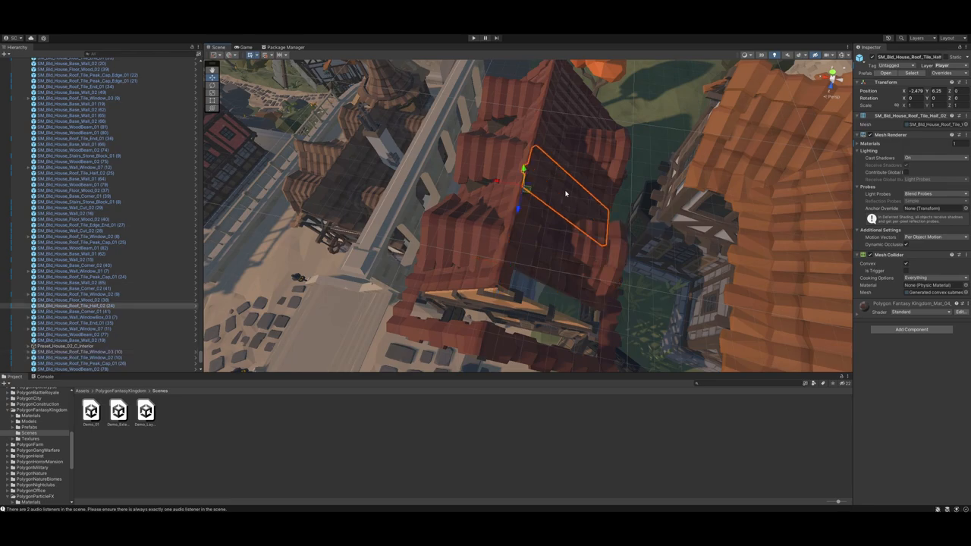
pyautogui.moveTo(567, 198)
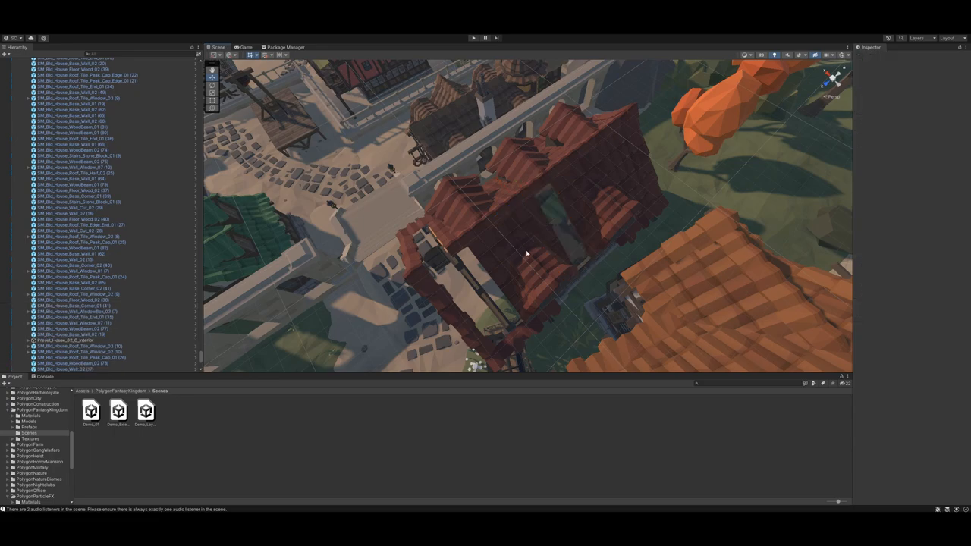
pyautogui.click(524, 258)
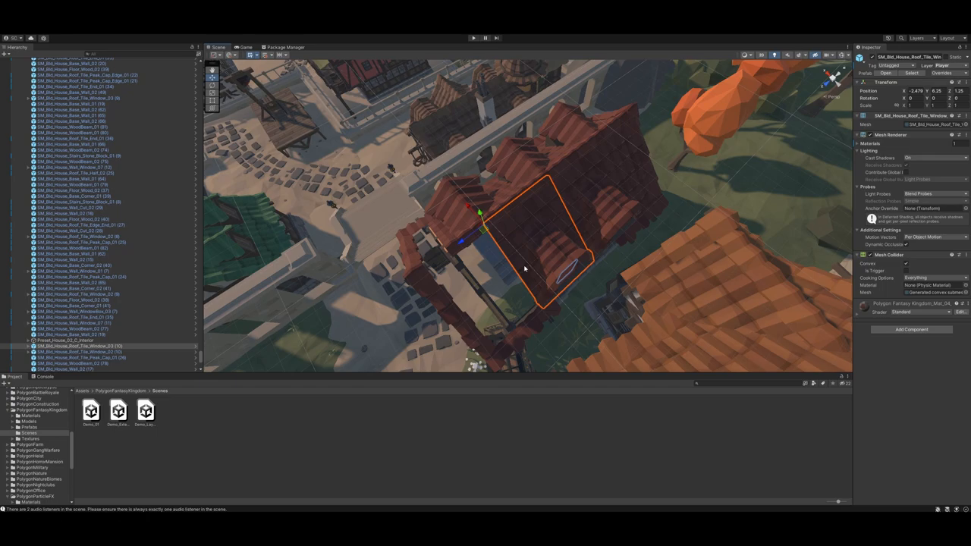
pyautogui.moveTo(622, 188)
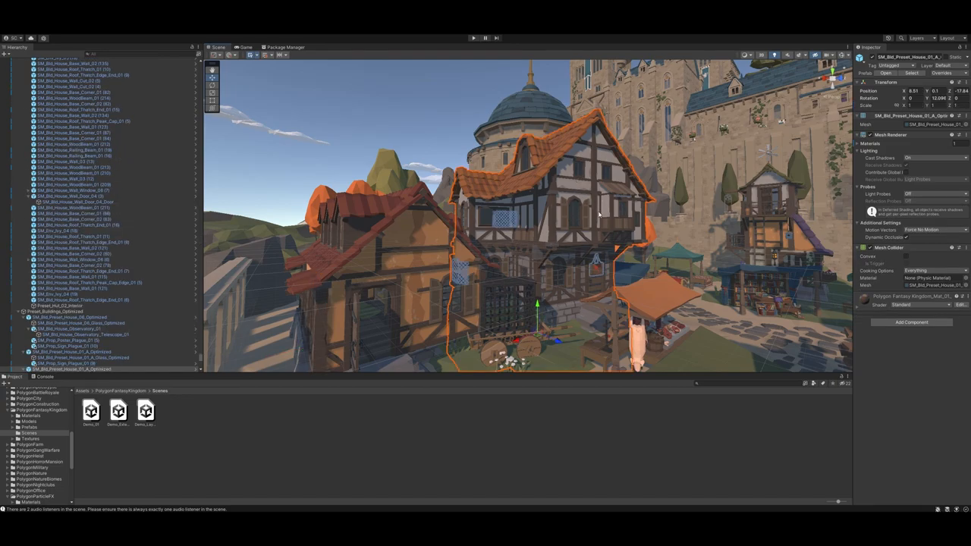
# Step: Fly to the red timber house, select its wall door piece, and pull back overhead
pyautogui.moveTo(531, 228); pyautogui.dragTo(440, 258)
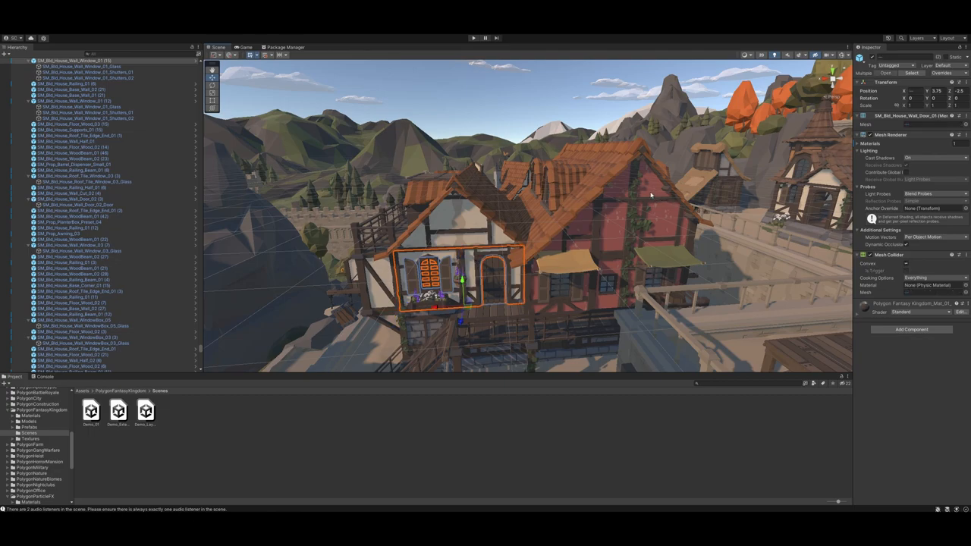
pyautogui.moveTo(632, 182)
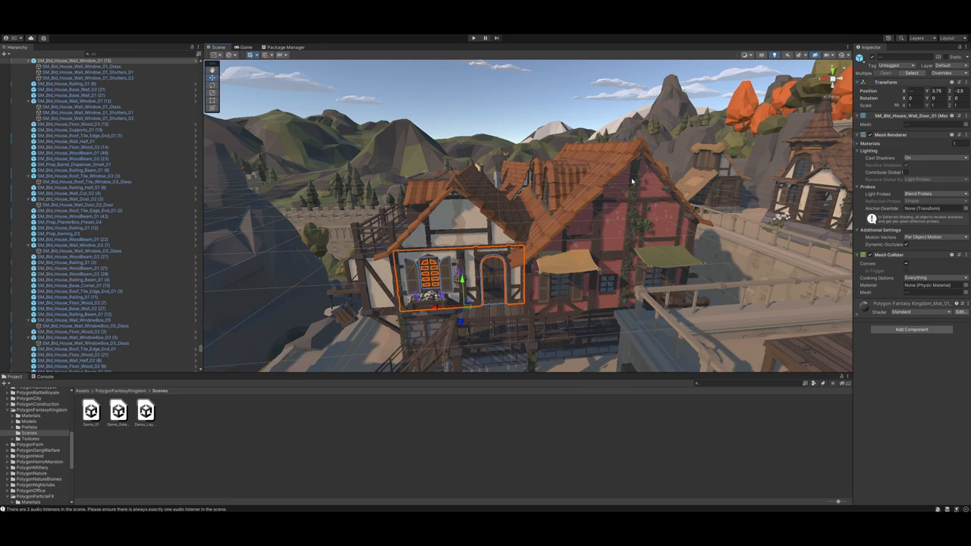
pyautogui.click(870, 143)
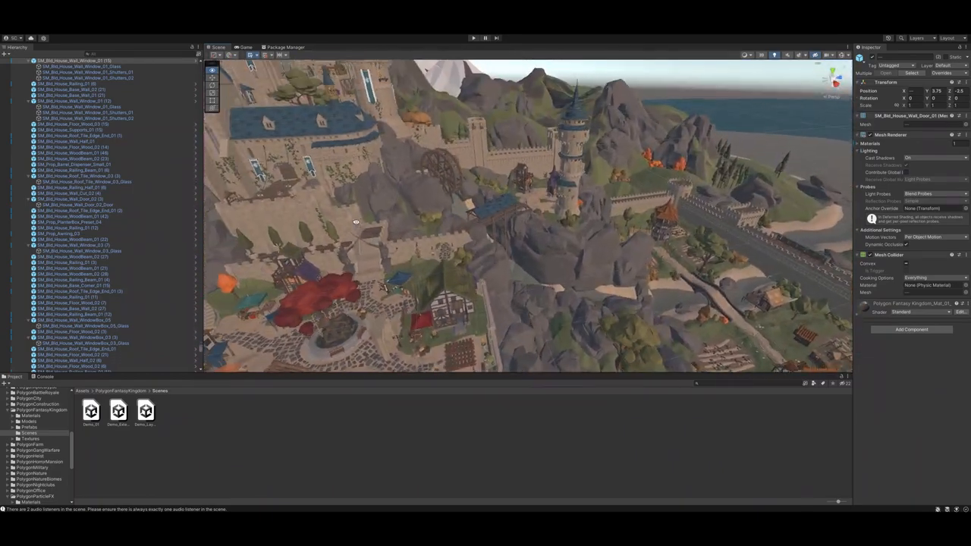
# Step: Fly the Scene camera into the castle's timber-framed interior room
pyautogui.moveTo(356, 221); pyautogui.dragTo(483, 268)
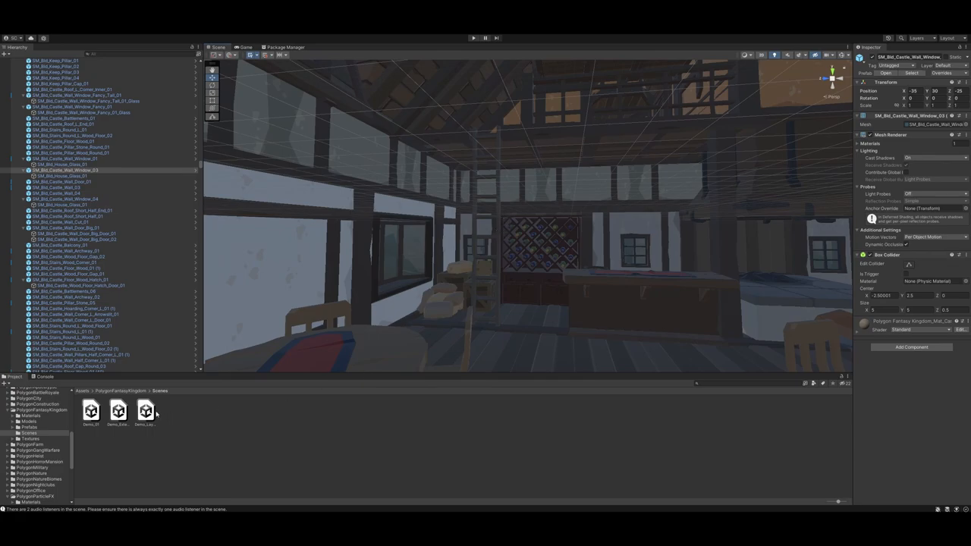
# Step: Open Demo_Layout_Houses_With_Interiors with Don't Save, then select Preset_Tavern_01
pyautogui.doubleClick(146, 410)
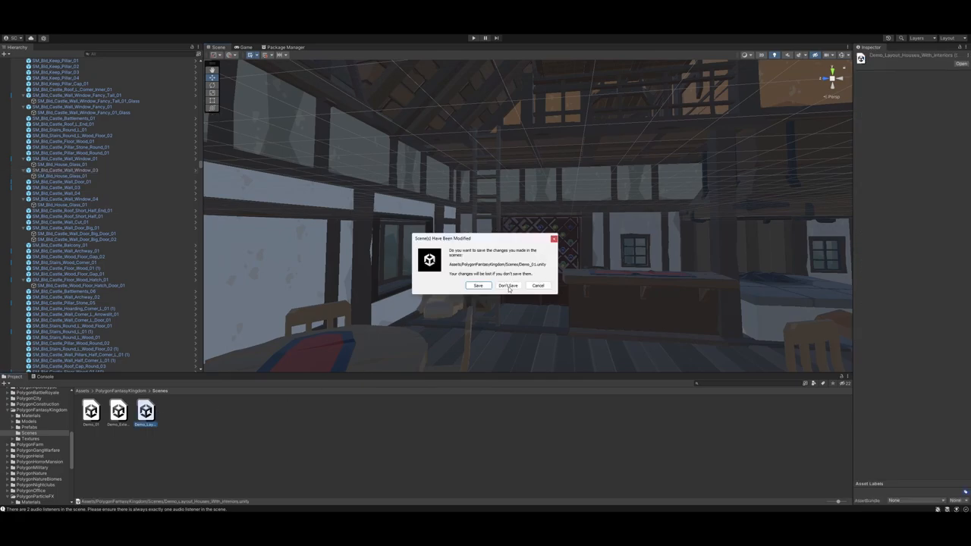
pyautogui.click(508, 286)
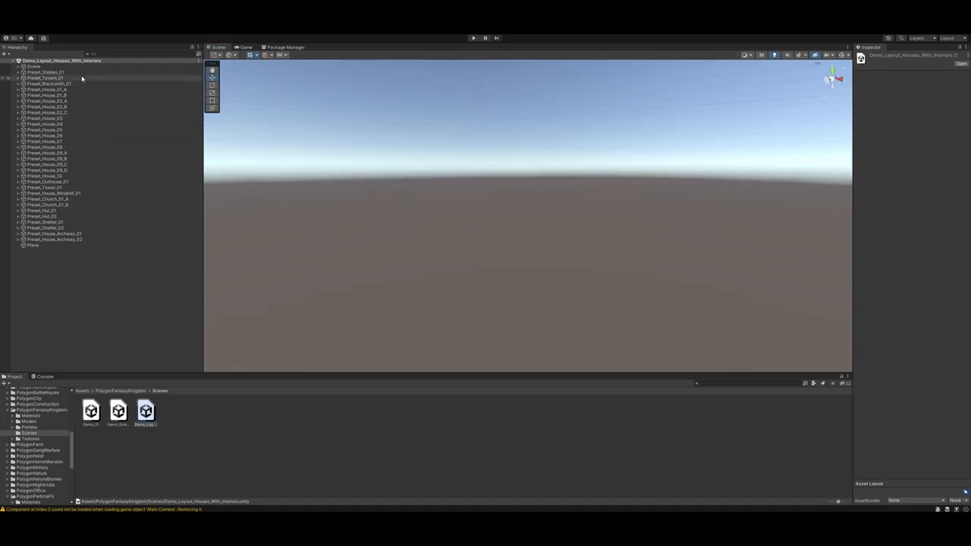
pyautogui.click(45, 77)
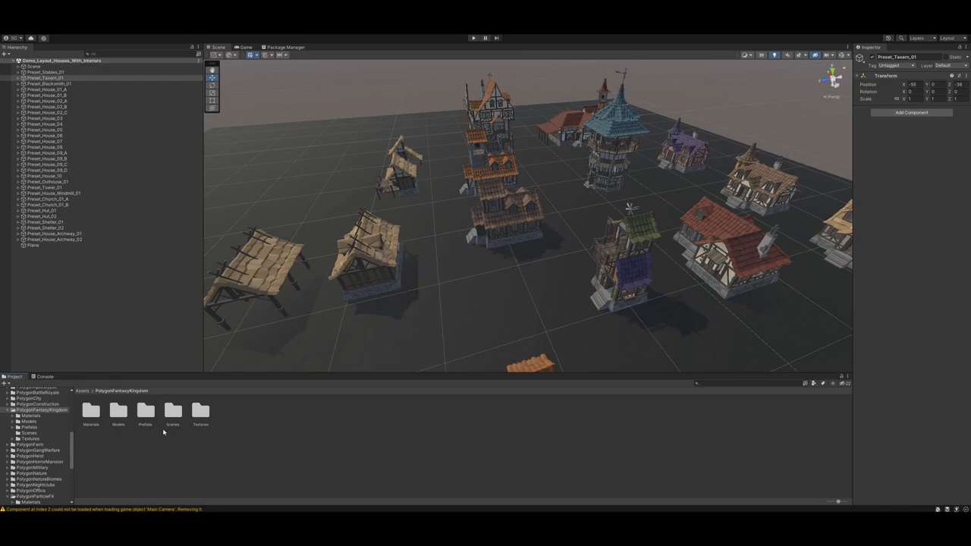
# Step: Browse Prefabs > Characters, then view the Generic and Bonus prefab folders
pyautogui.doubleClick(145, 414)
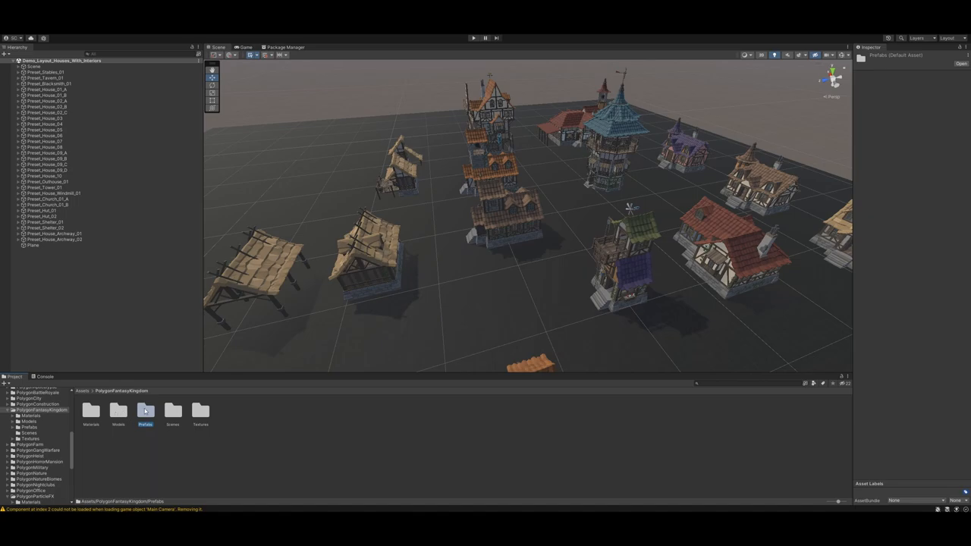
pyautogui.doubleClick(145, 411)
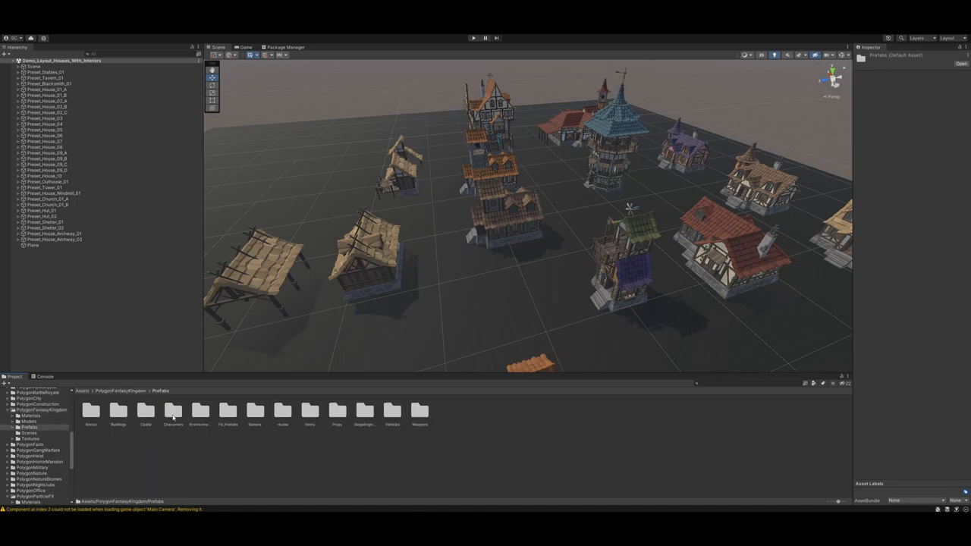
pyautogui.doubleClick(173, 410)
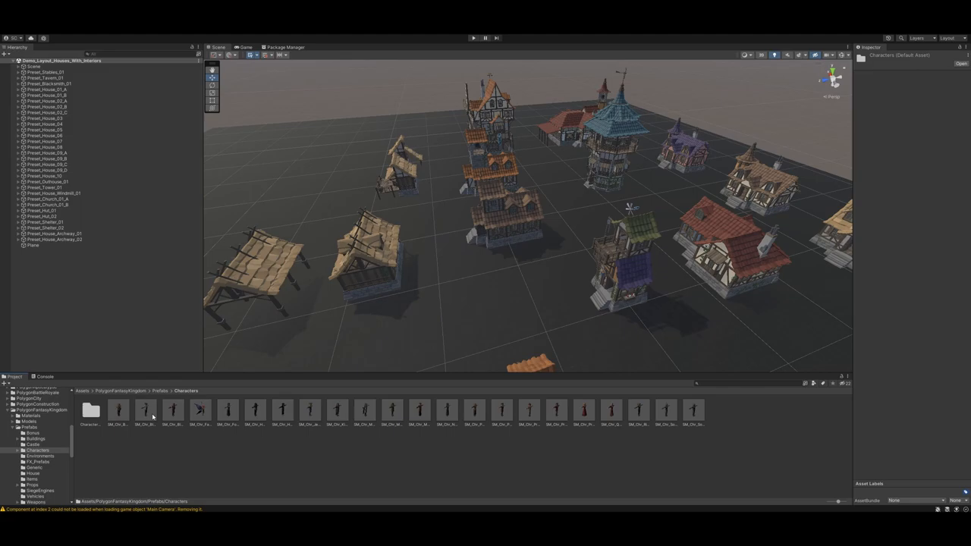
pyautogui.click(159, 391)
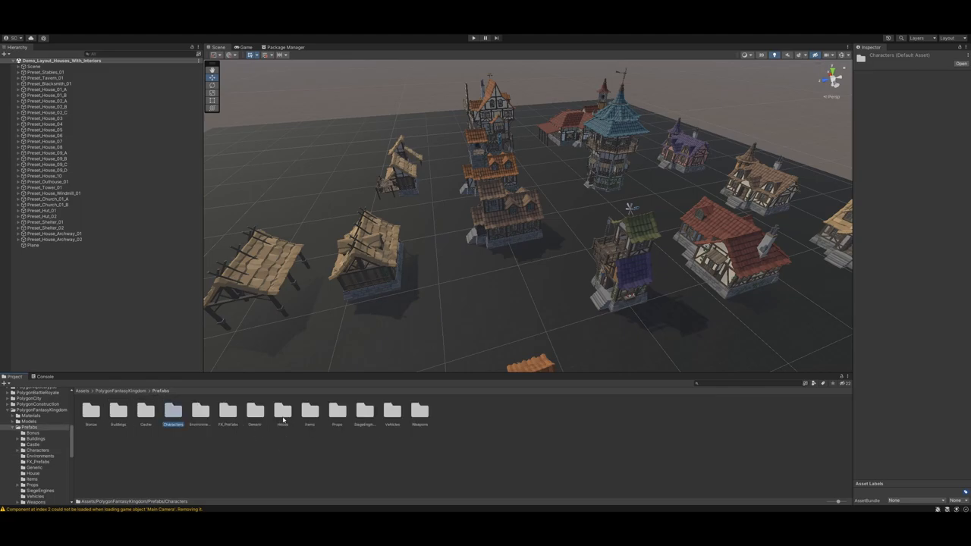
pyautogui.click(228, 412)
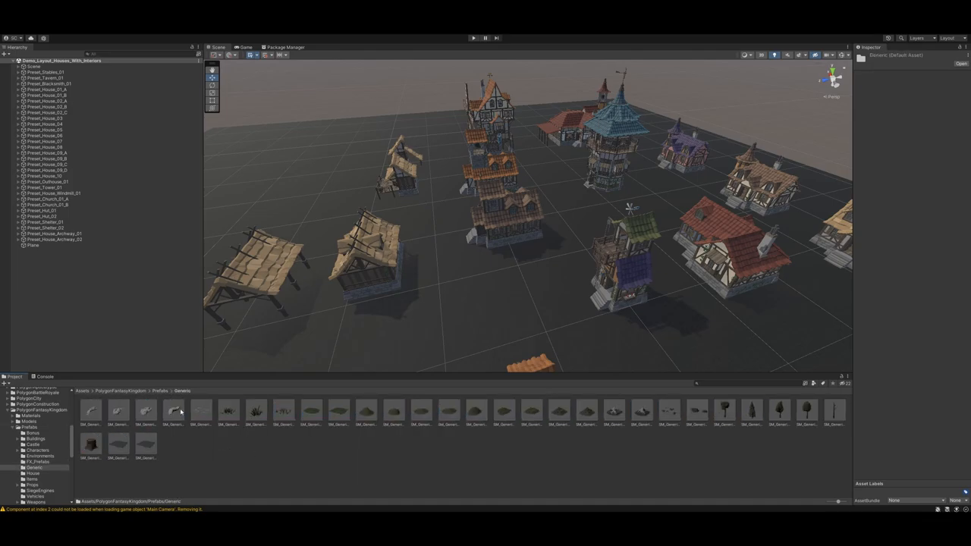
pyautogui.click(160, 391)
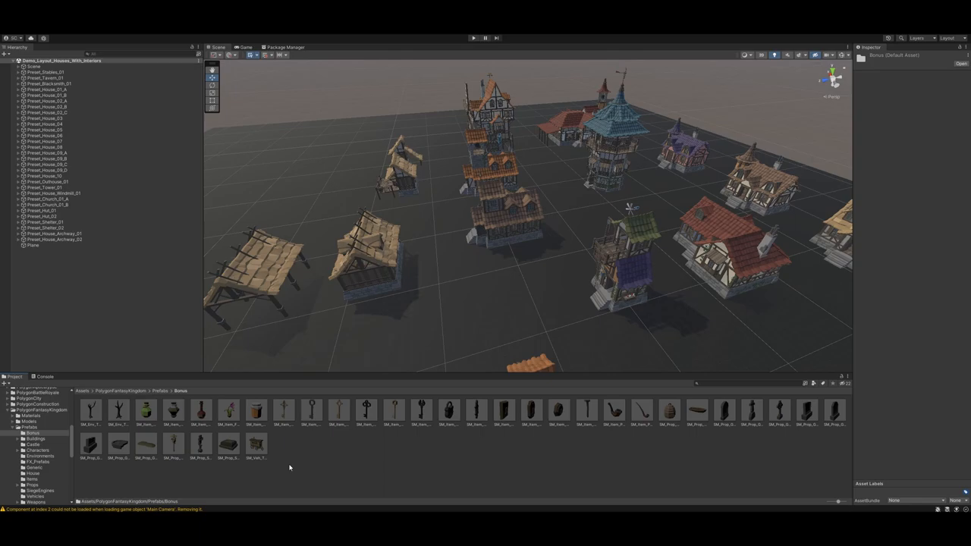
pyautogui.moveTo(156, 392)
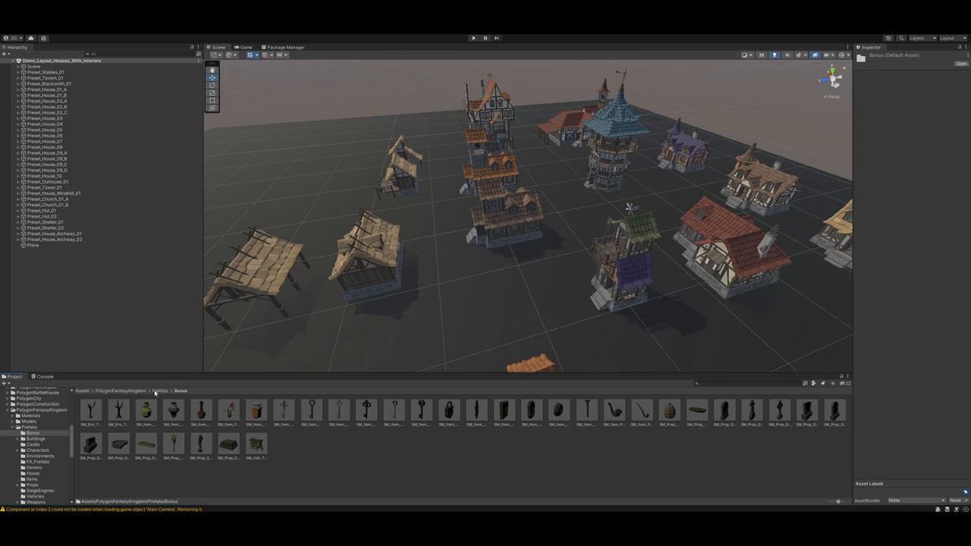
pyautogui.moveTo(145, 390)
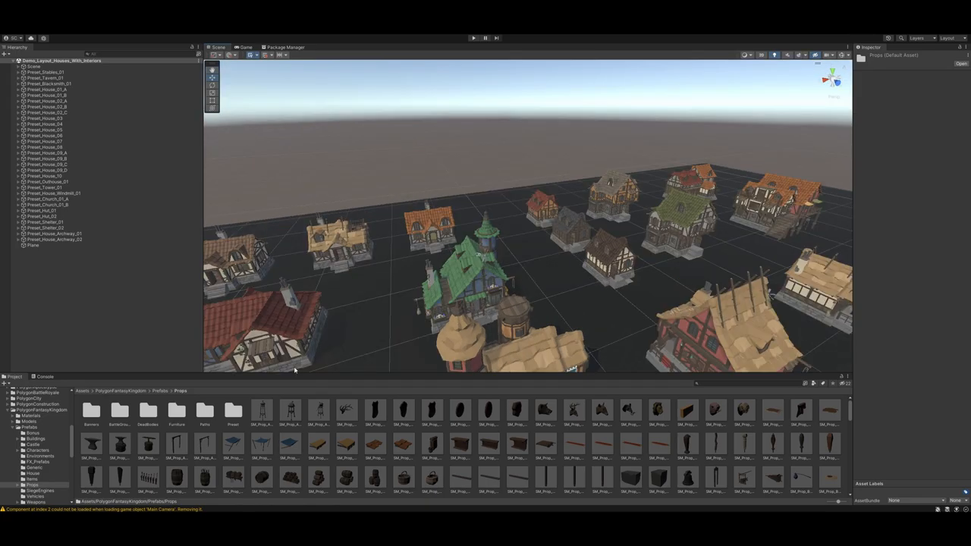
# Step: Look through the Props prefabs, then list the pack's Scenes folder with its three demo scenes
pyautogui.click(139, 391)
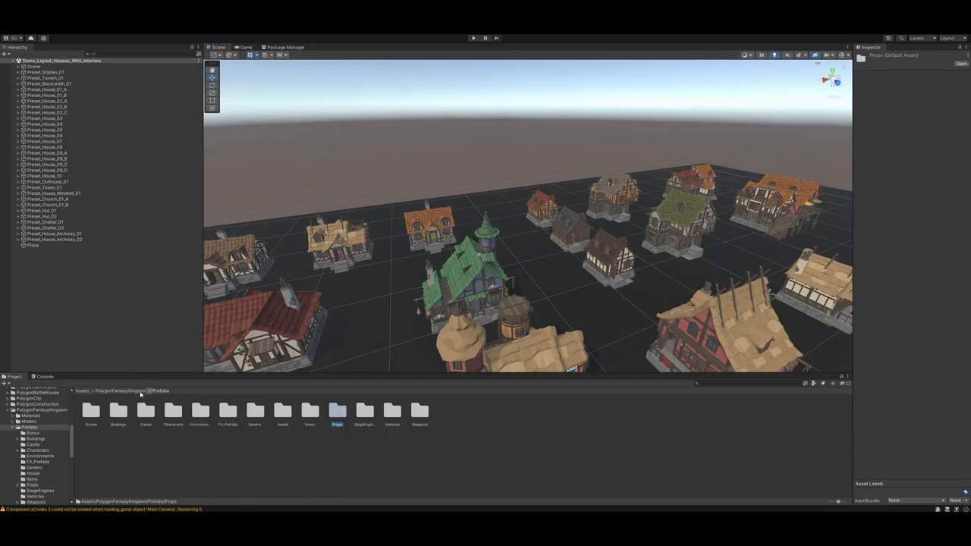
pyautogui.click(122, 390)
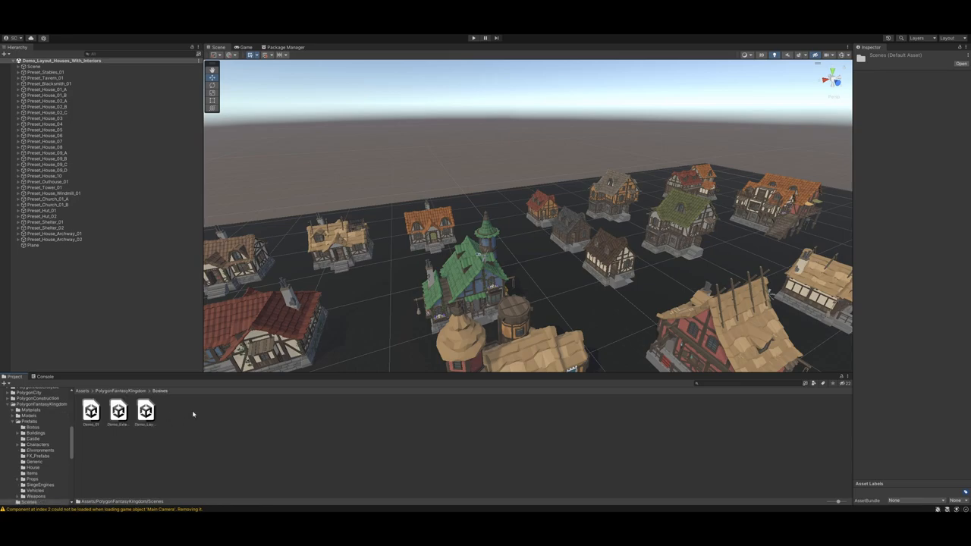
pyautogui.moveTo(172, 417)
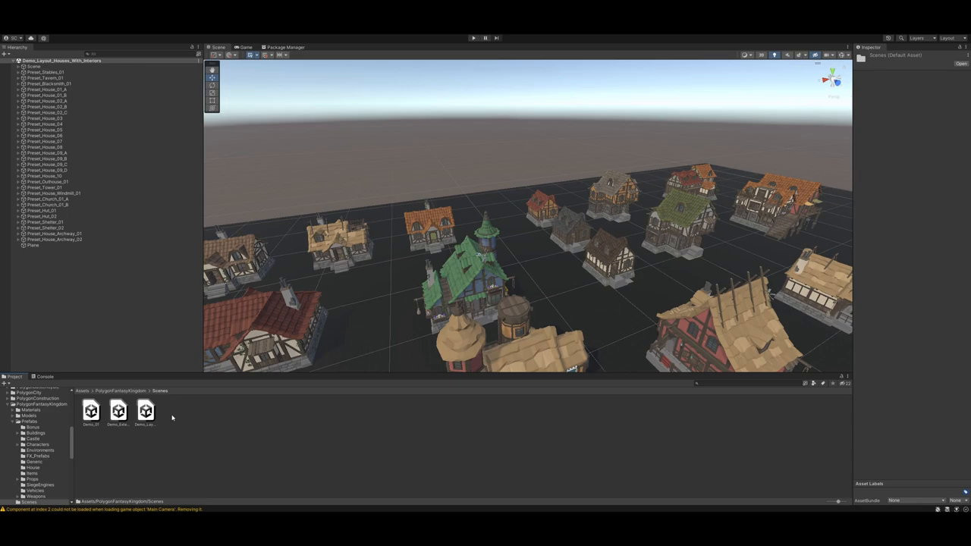
pyautogui.moveTo(133, 396)
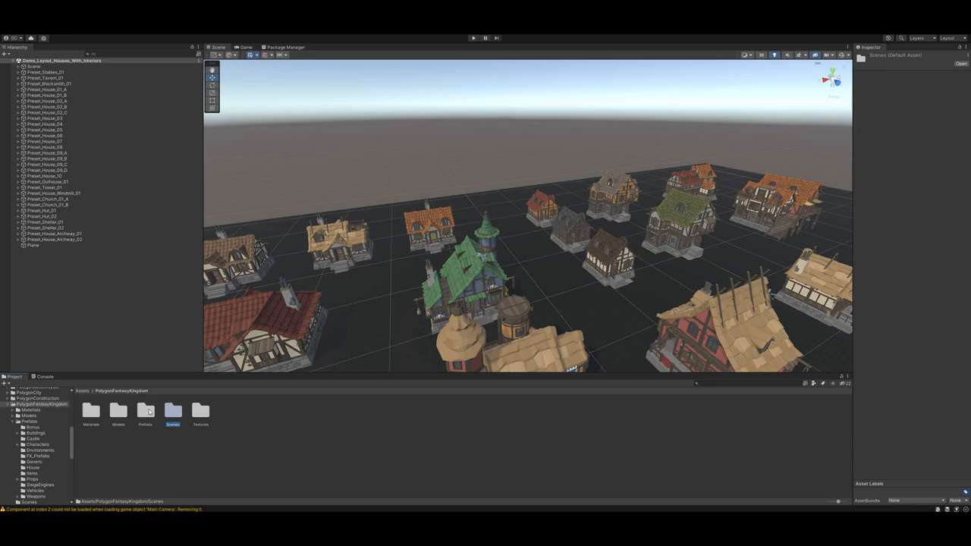
# Step: Open the pack's Scenes folder to reach the Demo_01 castle scene
pyautogui.doubleClick(172, 412)
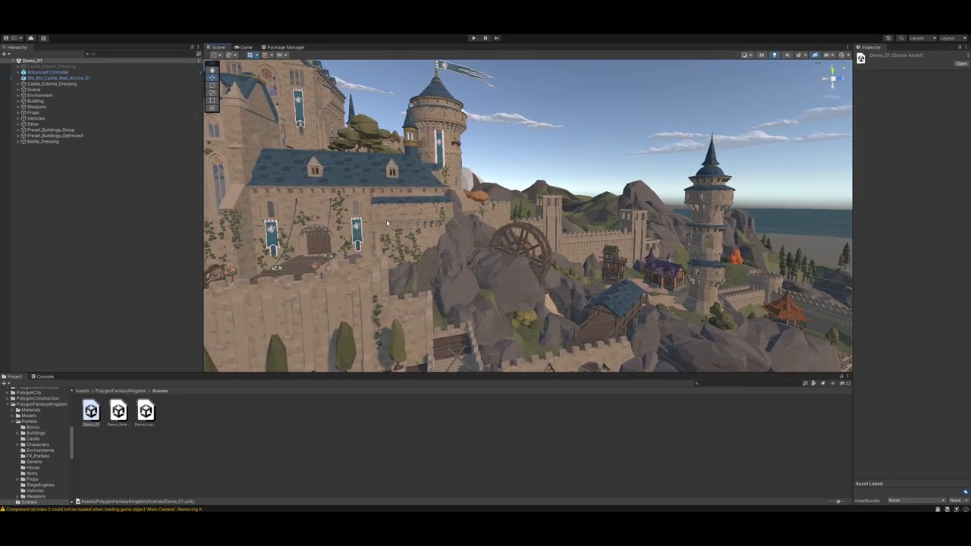
pyautogui.moveTo(373, 225)
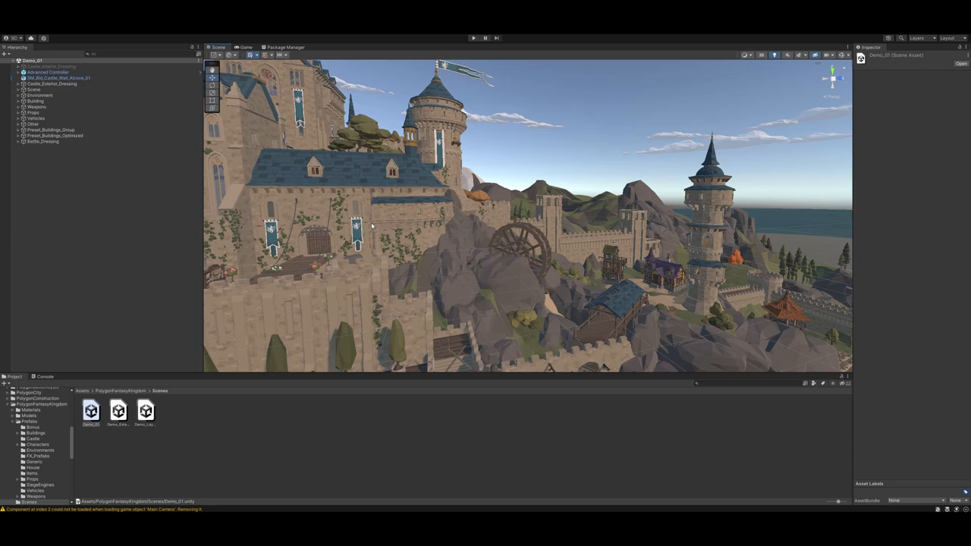
pyautogui.moveTo(390, 214)
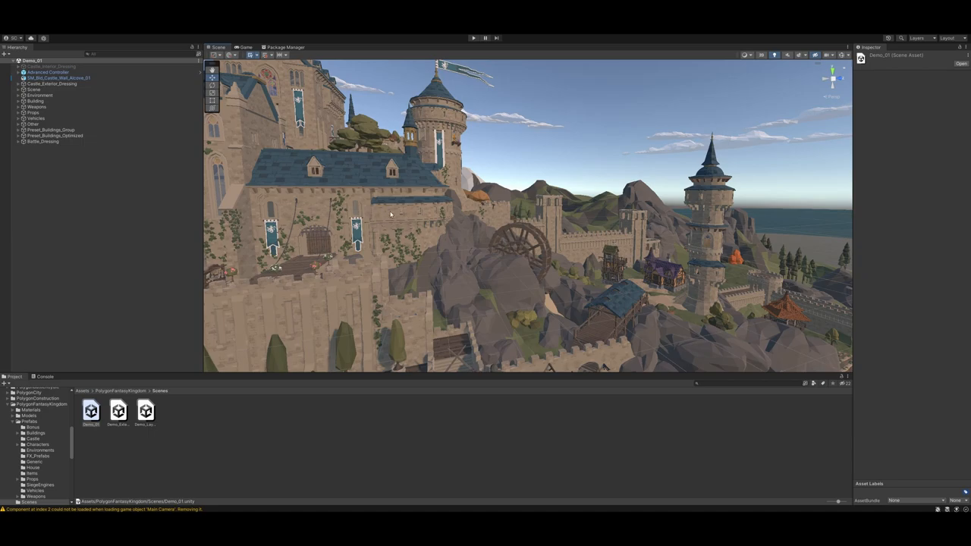
pyautogui.moveTo(391, 219)
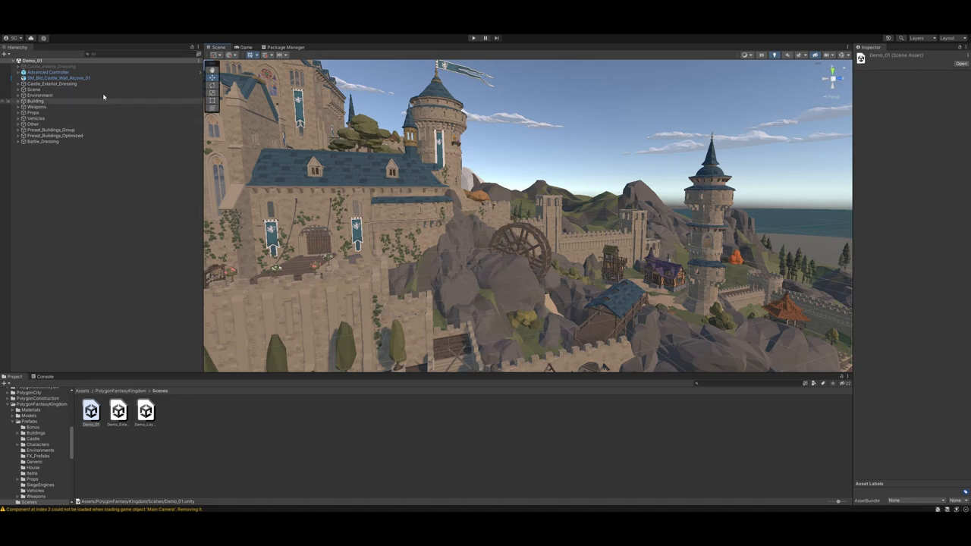
# Step: Select SM_Bld_Castle_Wall_Alcove_01, Advanced Controller, then Castle_Exterior_Dressing in the Hierarchy
pyautogui.click(57, 77)
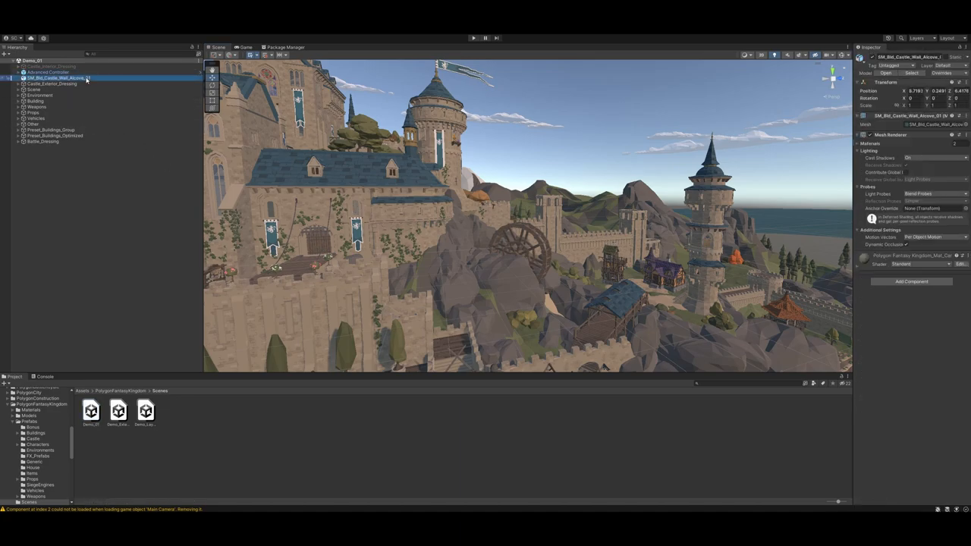
pyautogui.click(47, 72)
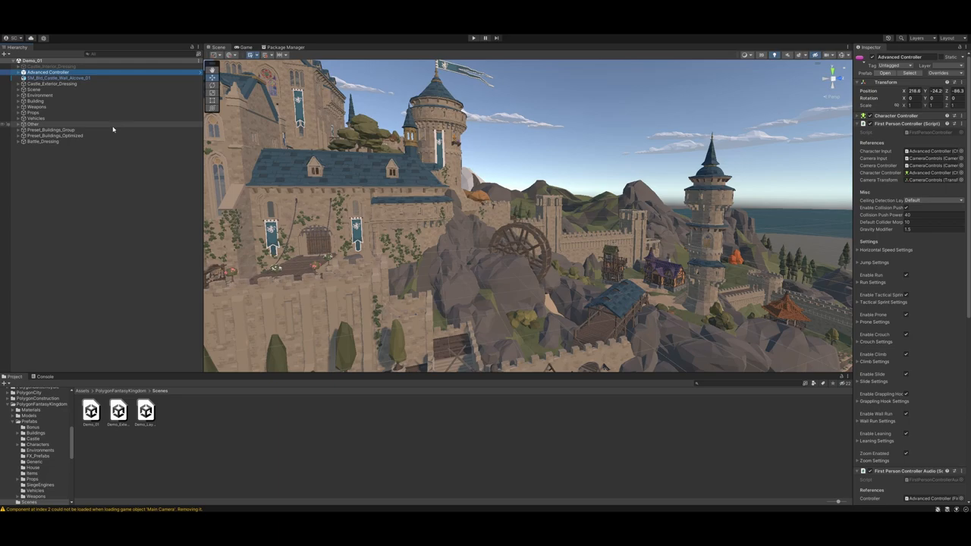
pyautogui.click(51, 83)
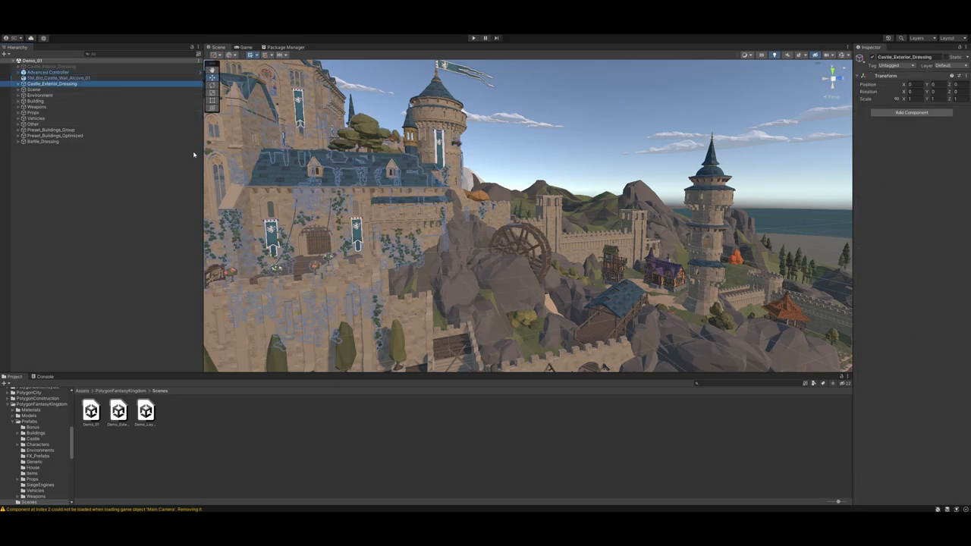